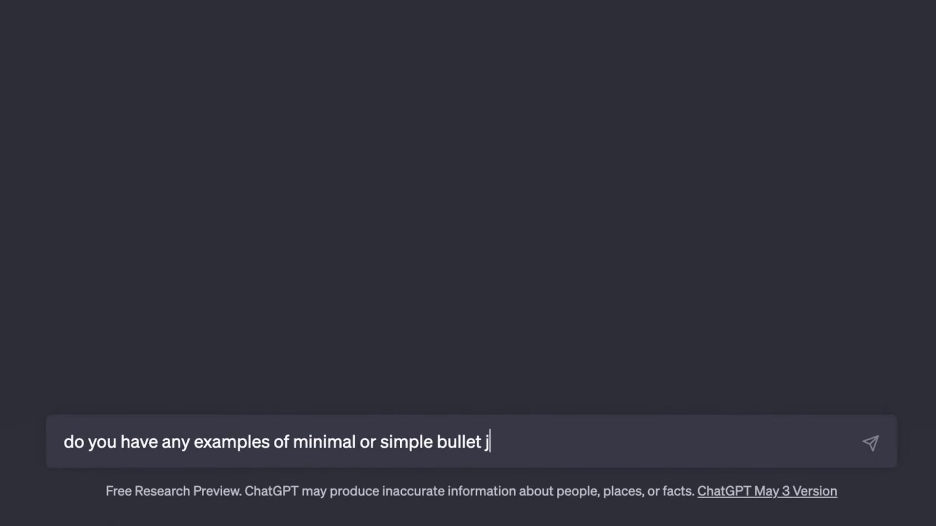
# Finish the prompt with 'ournal spreads?' to ask for minimal bullet journal spreads.
pyautogui.write('ournal spreads?')
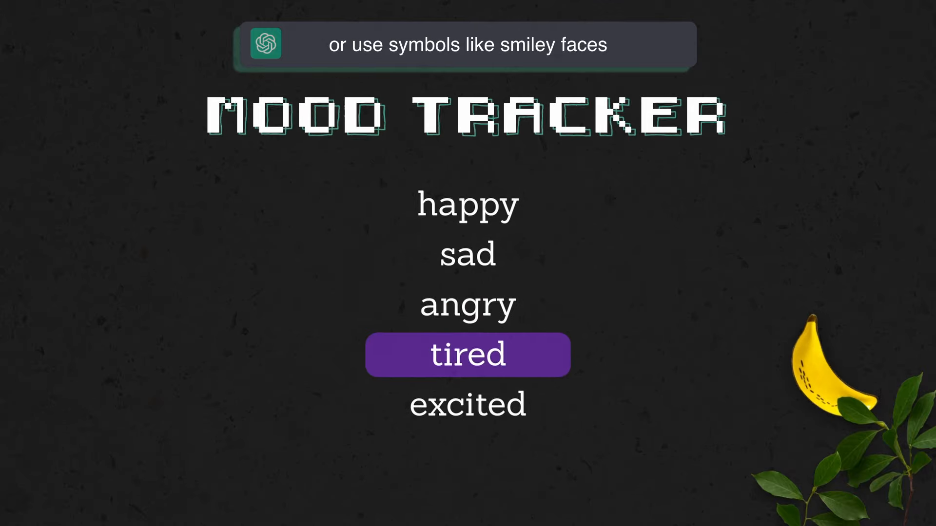
# Mark moods on the tracker with pixel smiley and frowning faces beside the mood list.
pyautogui.click(468, 256)
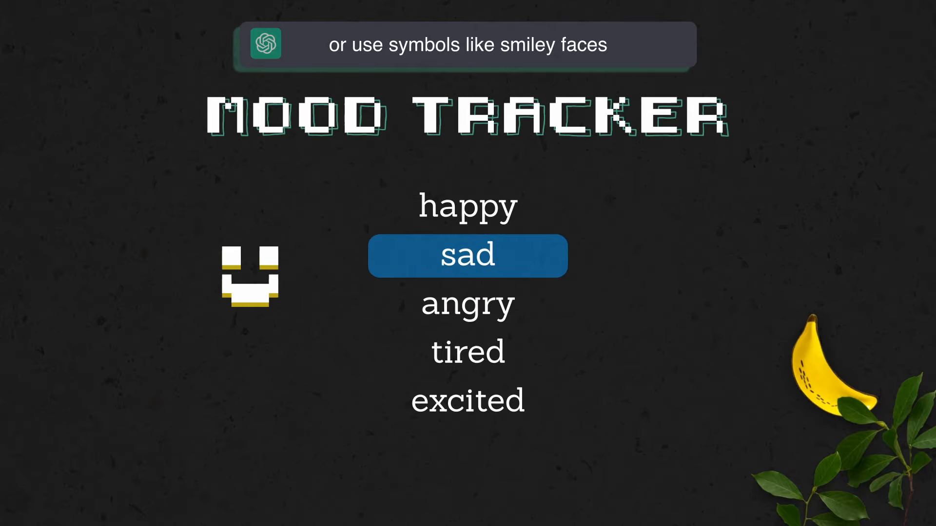
pyautogui.click(467, 205)
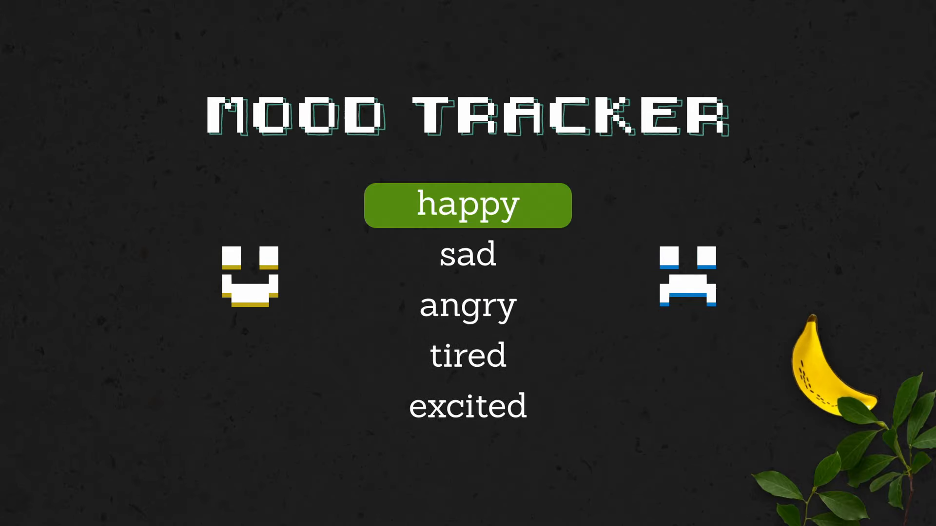
pyautogui.click(467, 306)
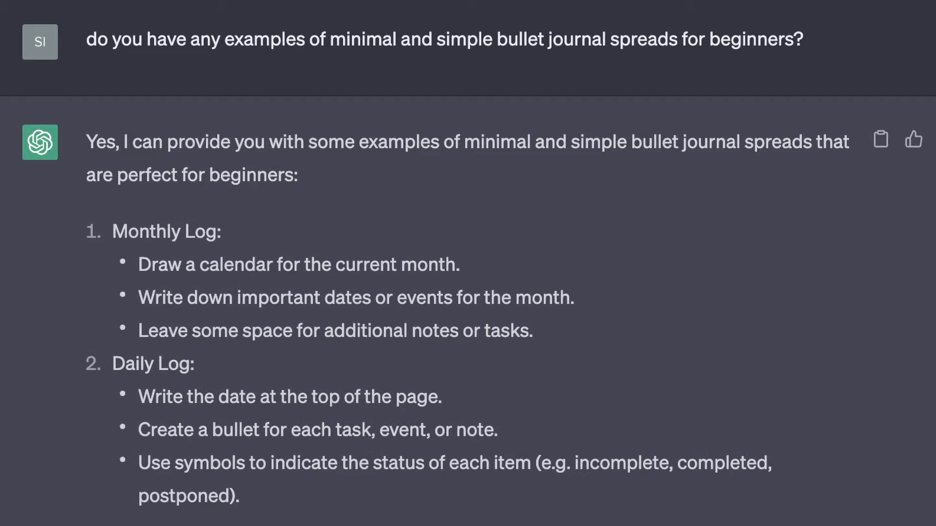
# Scroll ChatGPT's reply past Monthly Log and Daily Log to the Habit Tracker.
pyautogui.scroll(-3)
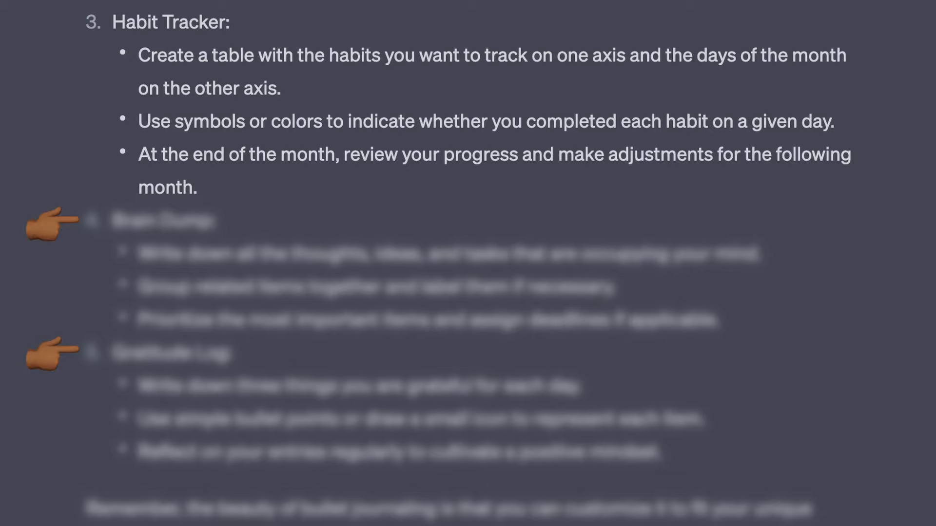